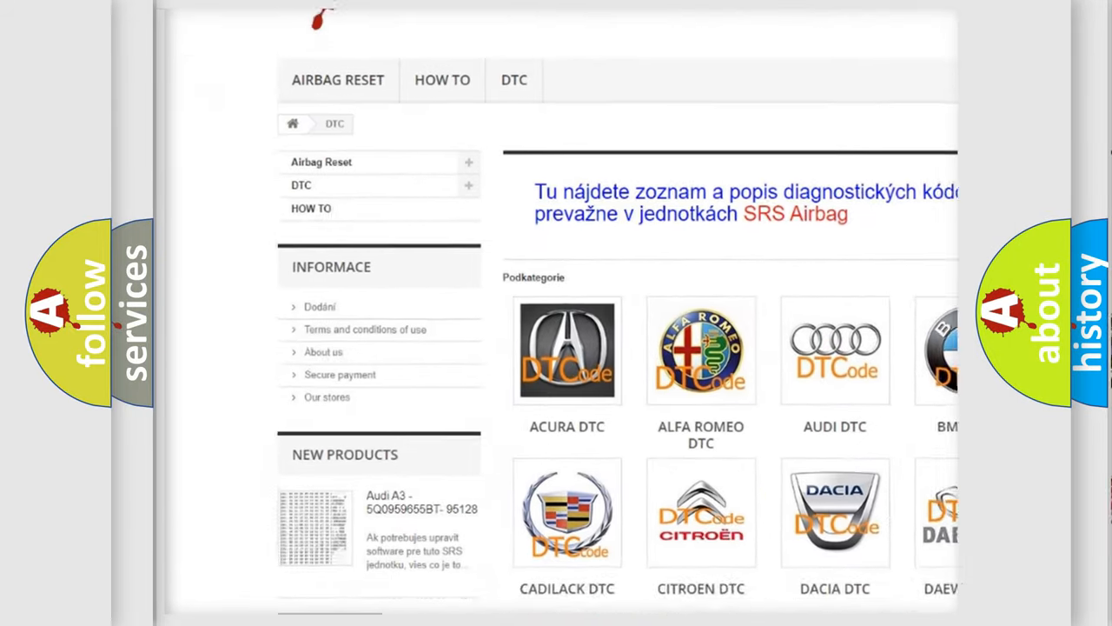
pyautogui.scroll(-3)
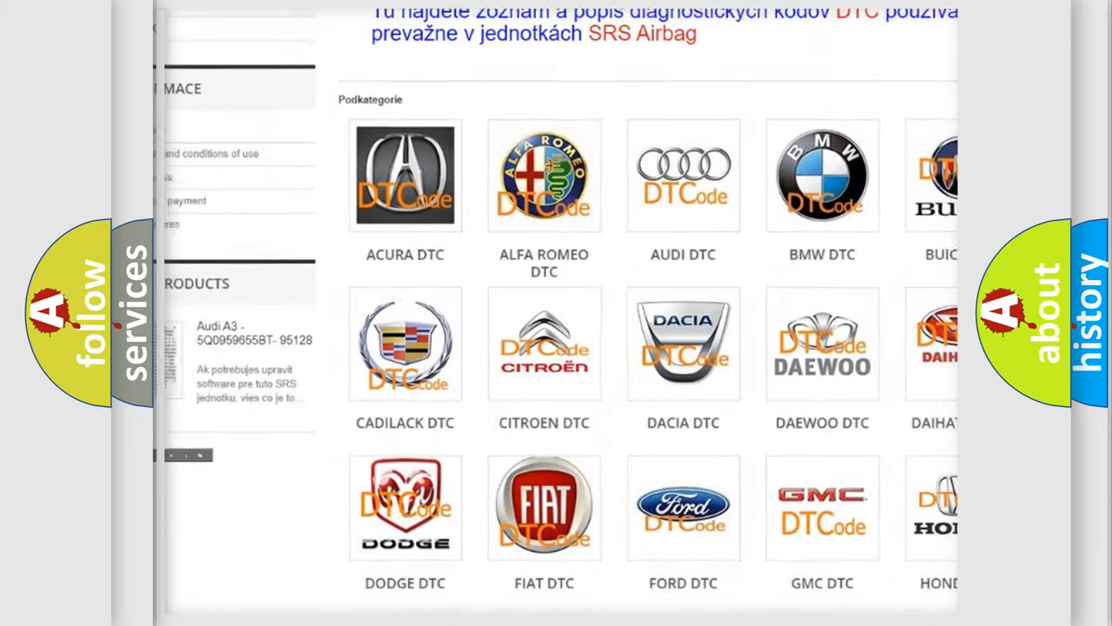
pyautogui.scroll(-3)
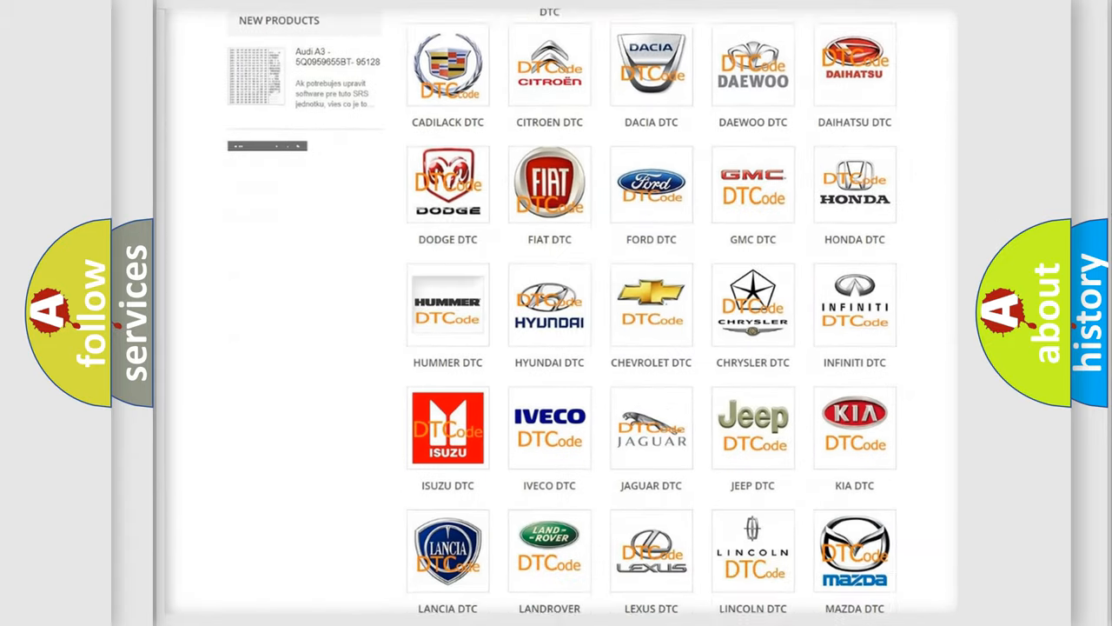
pyautogui.scroll(-3)
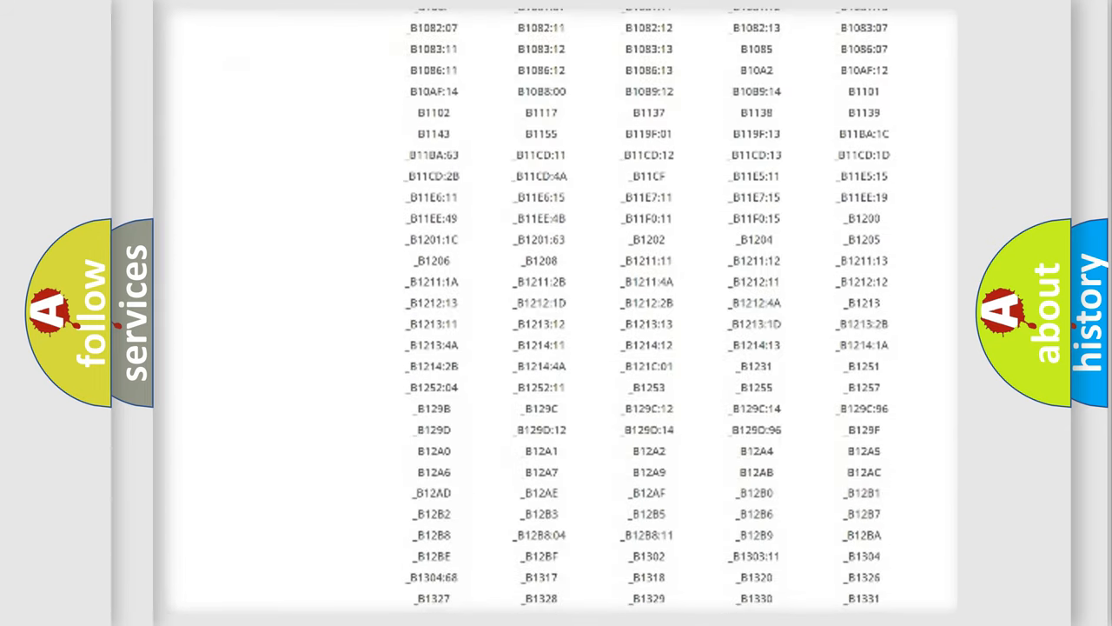
pyautogui.scroll(-3)
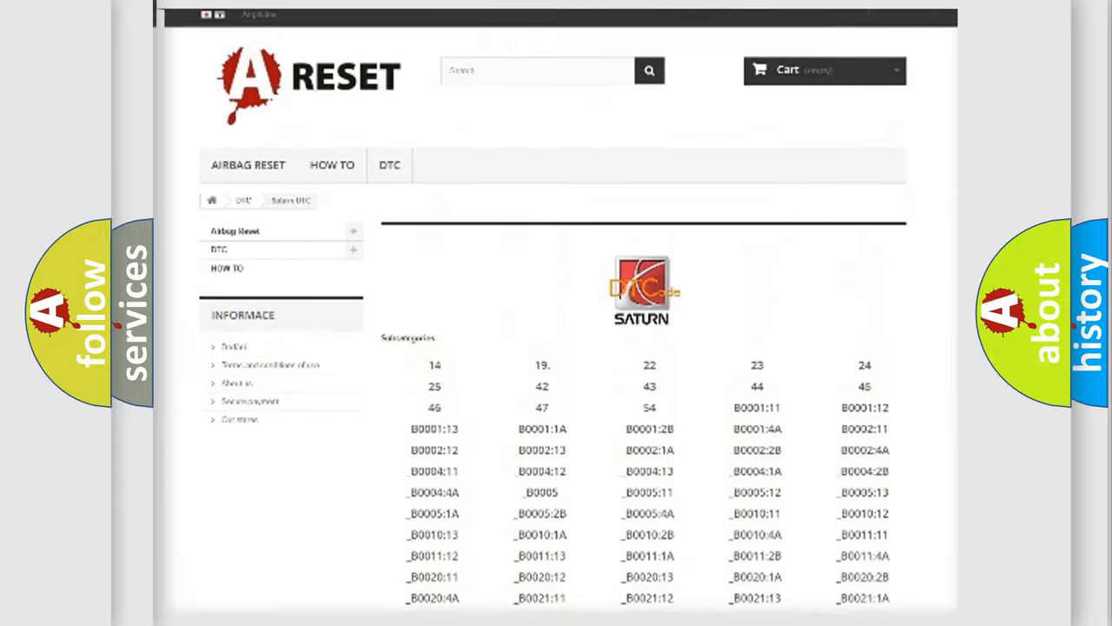
pyautogui.scroll(3)
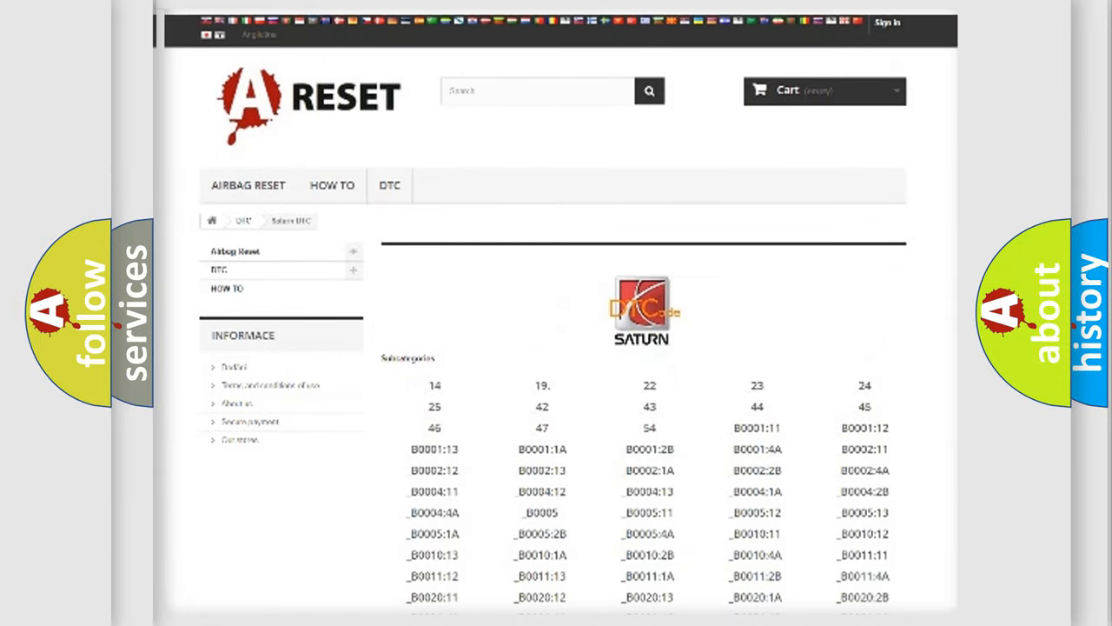